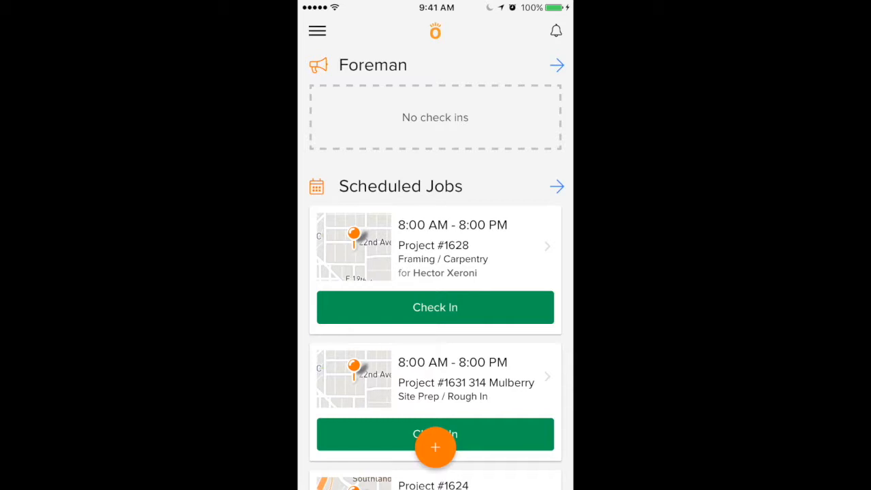
Start a new purchase from the quick-action menu to reach the purchase-type chooser.
left_click(435, 446)
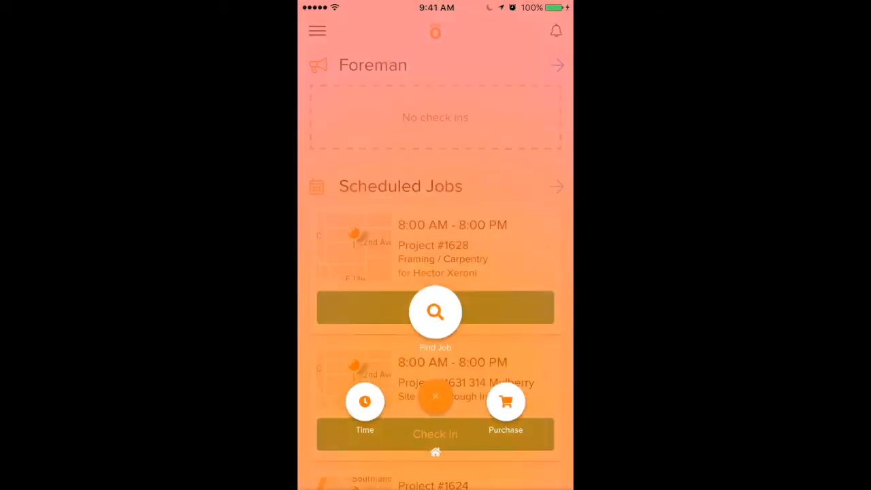
left_click(505, 401)
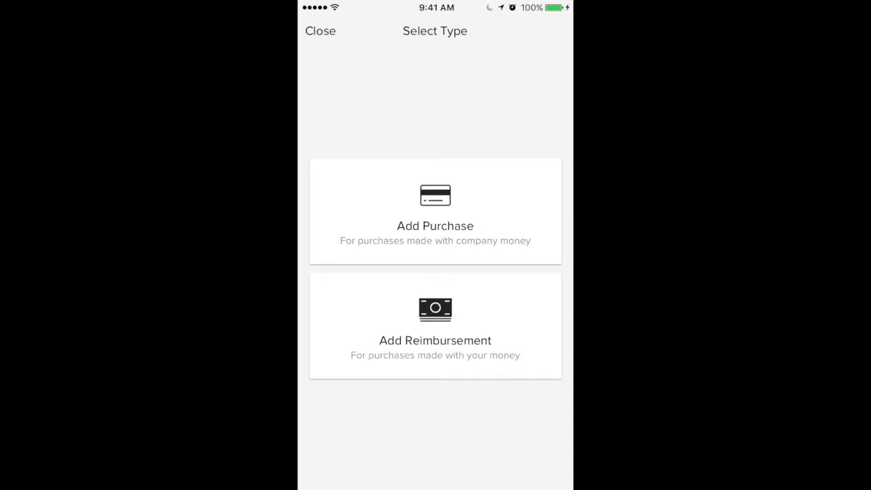
Begin a company-money purchase with a first item 'Materials' priced 50.
left_click(435, 211)
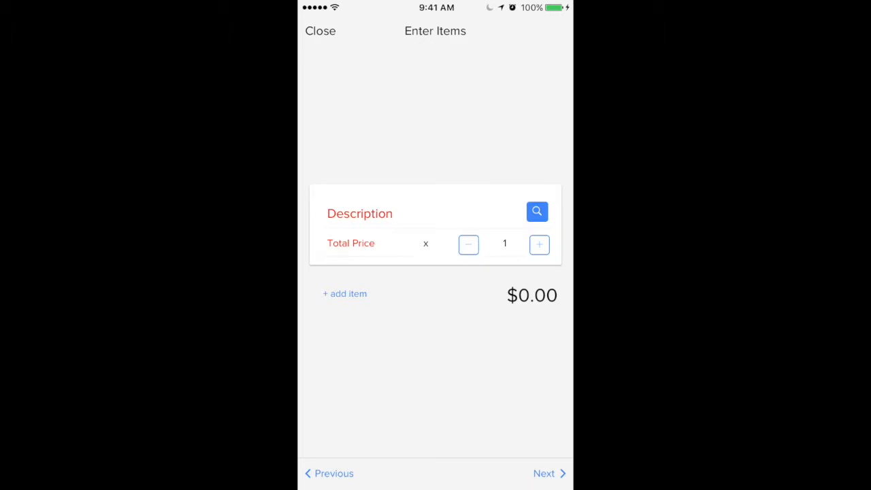
left_click(359, 212)
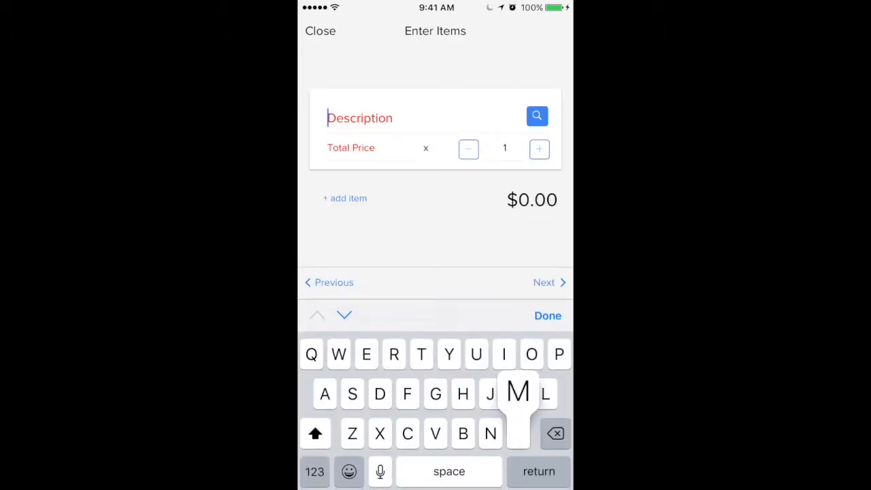
type("Materials")
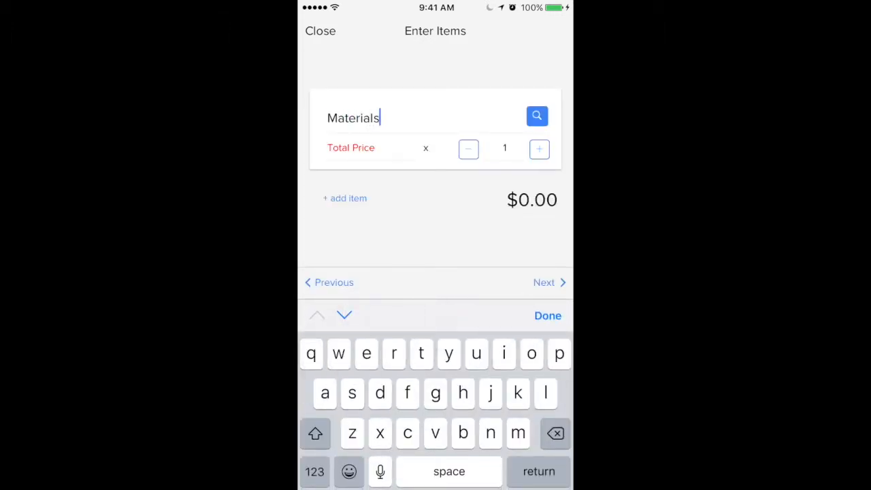
left_click(361, 147)
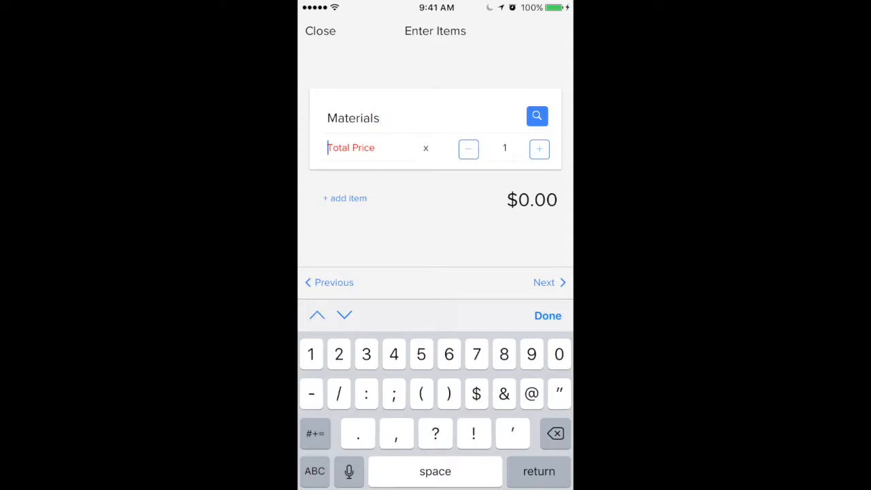
type("50")
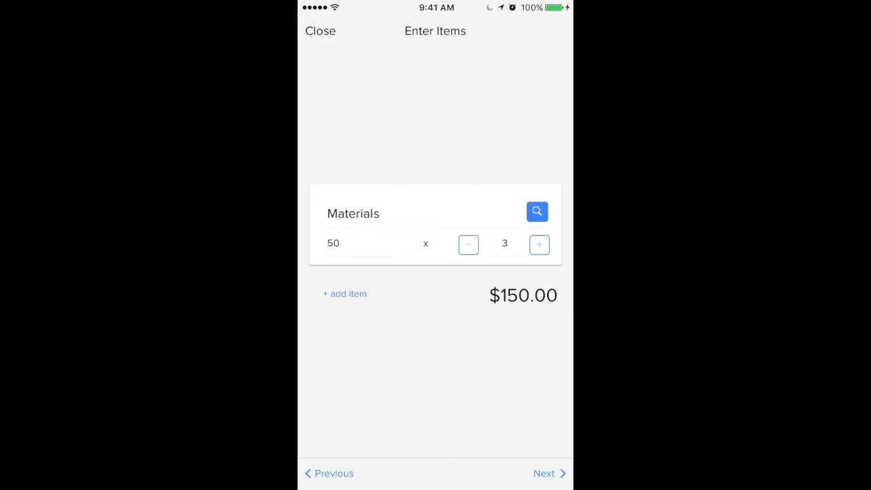
Add a second item 'Other materials' and finish the item list totalling $250.00.
left_click(345, 294)
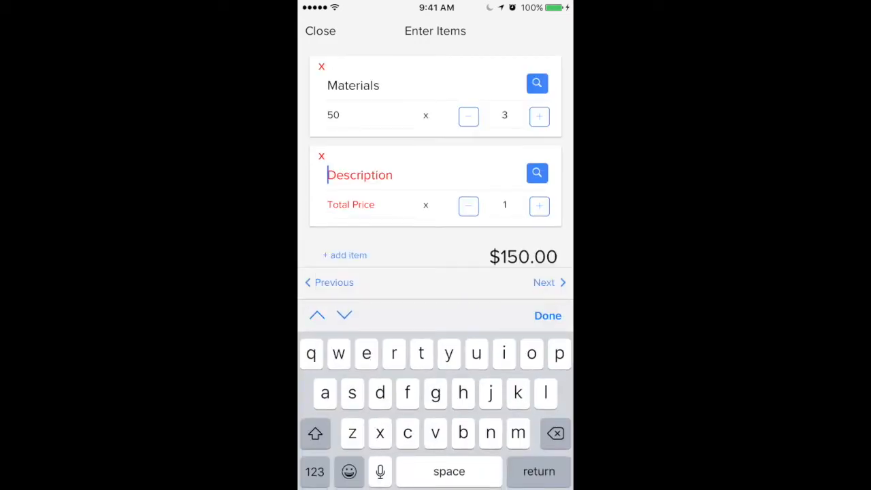
type("Other materials")
left_click(505, 206)
type("0")
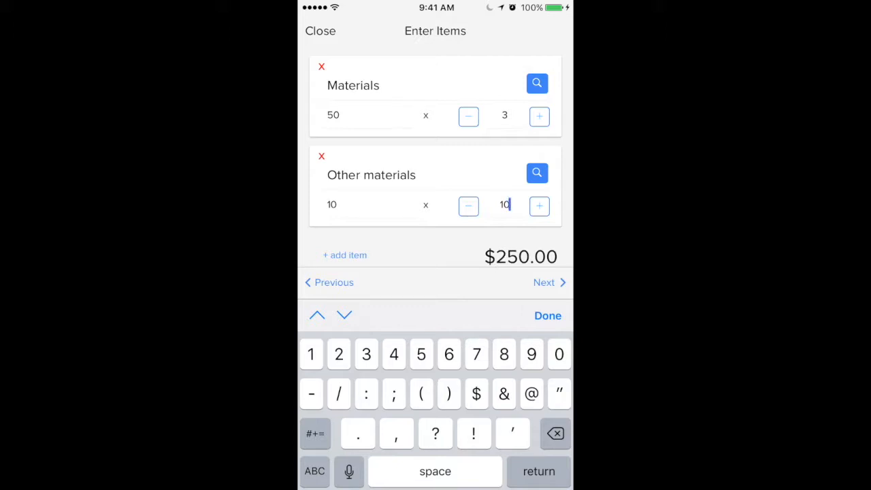
left_click(547, 316)
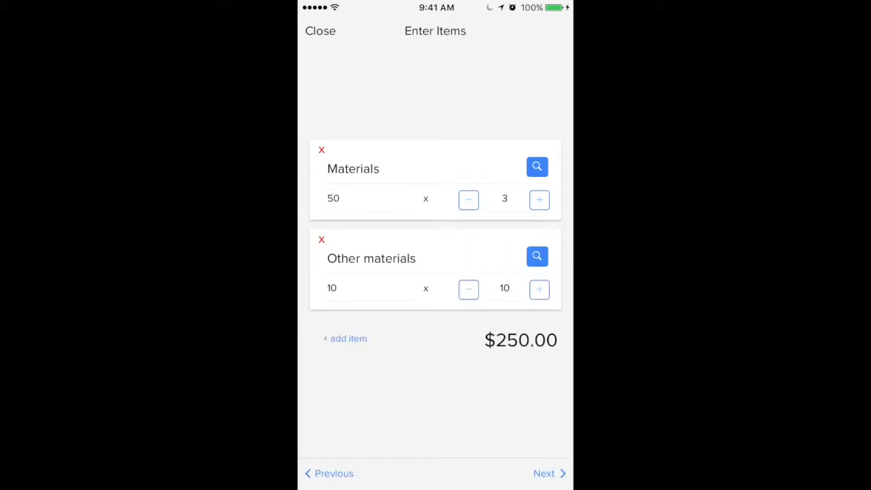
Set Home Depot as the vendor and Project #1624, Interior Drywall as the job.
left_click(545, 474)
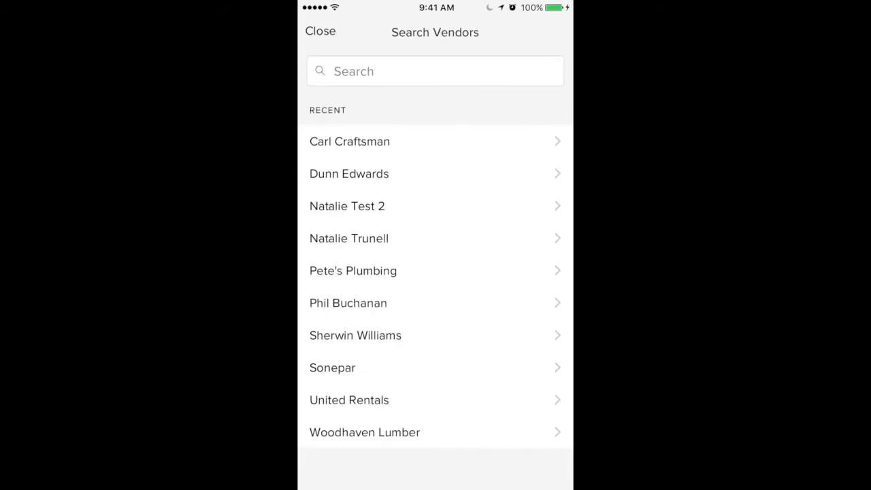
type("Ho")
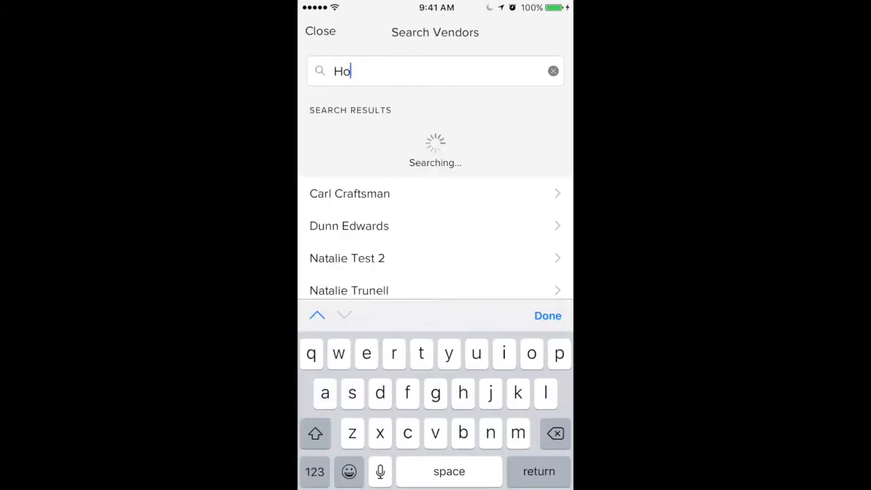
type("me")
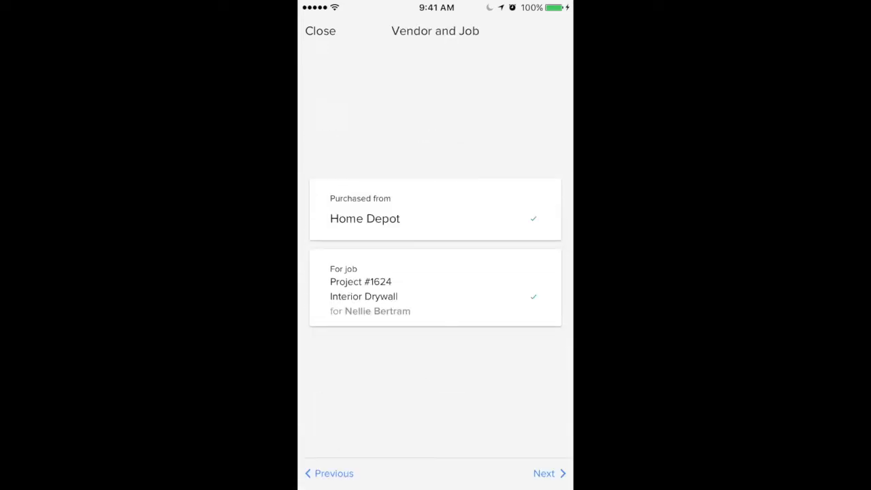
Add the comment 'Supplies we needed to complete the job' on the attachments screen.
left_click(544, 473)
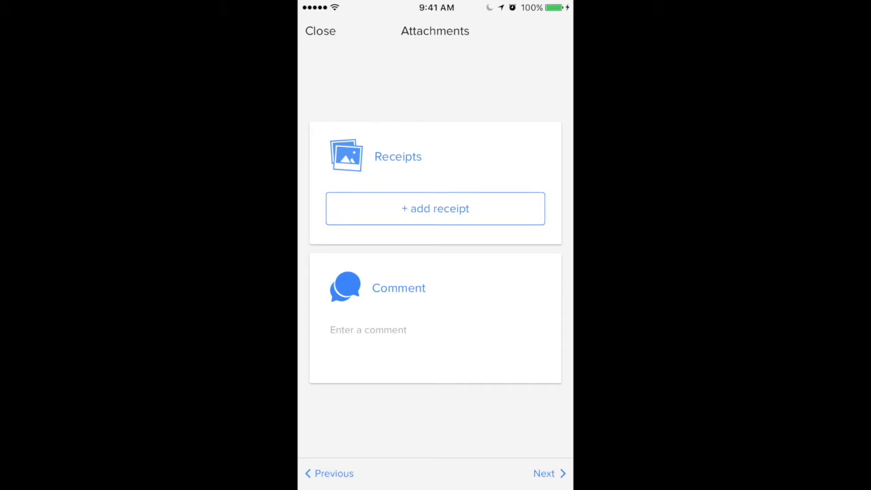
type("Supplies we needed to complete the")
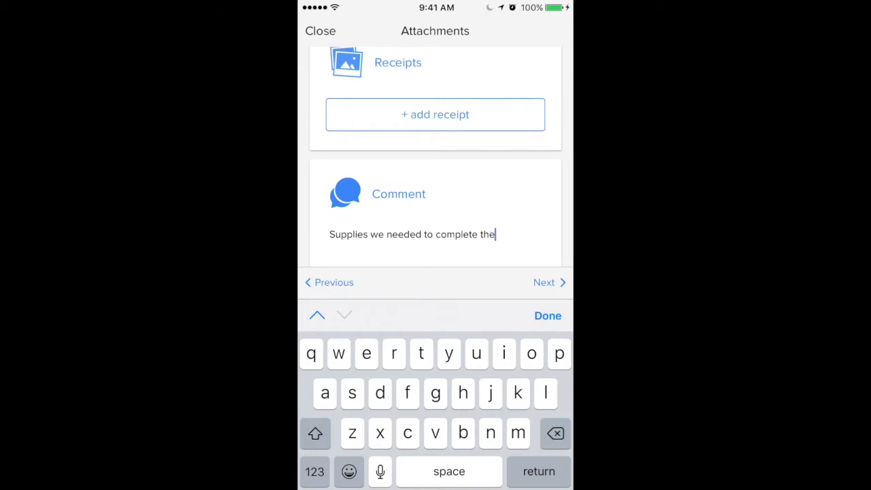
type("job")
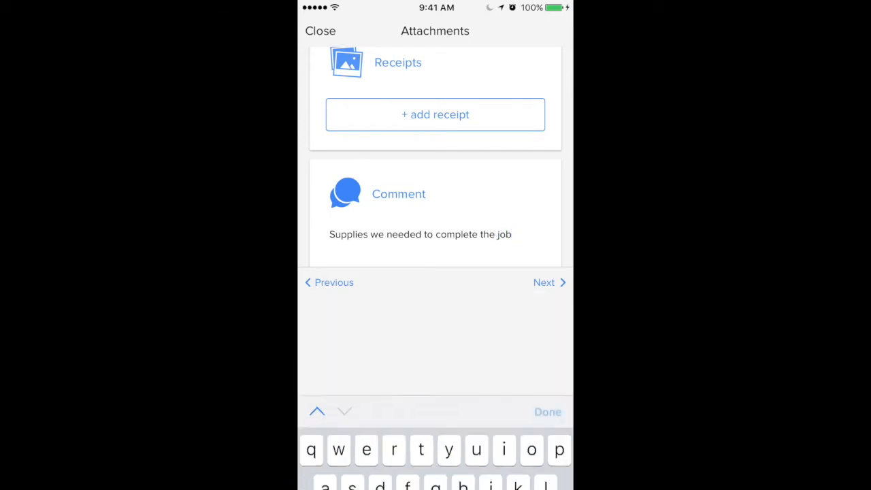
Review and submit the $250.00 Home Depot purchase, then dismiss the success banner.
left_click(544, 282)
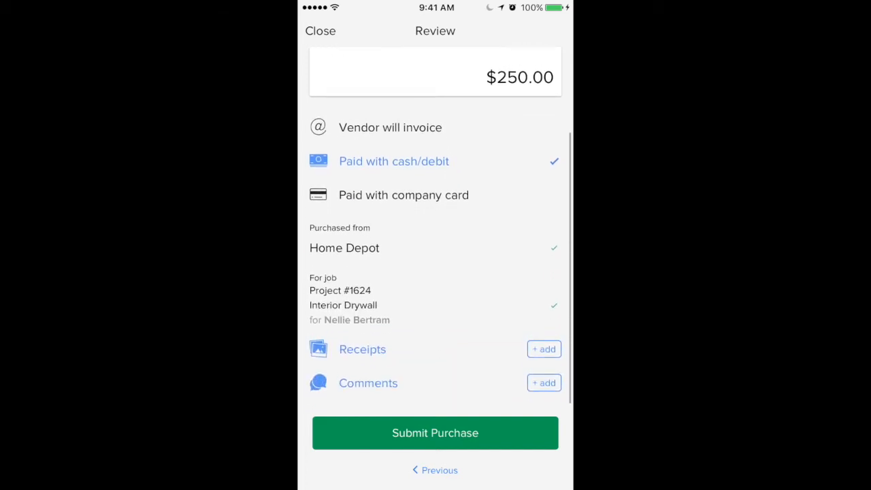
left_click(435, 433)
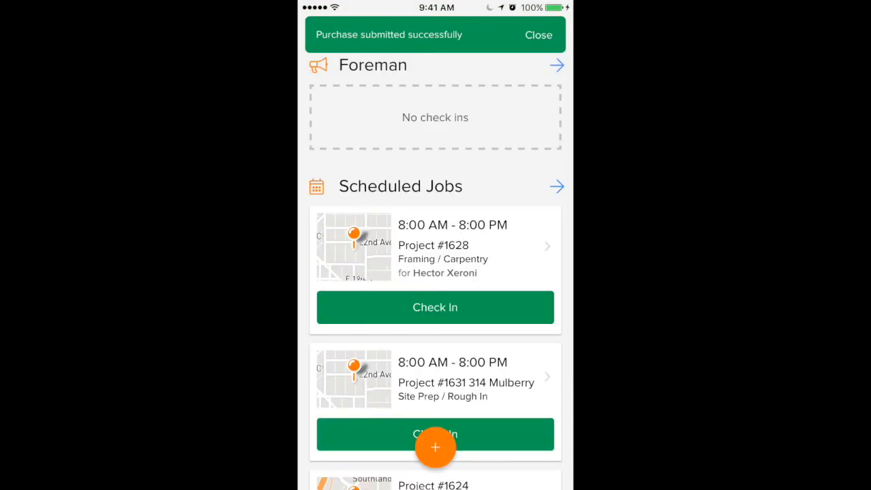
left_click(539, 35)
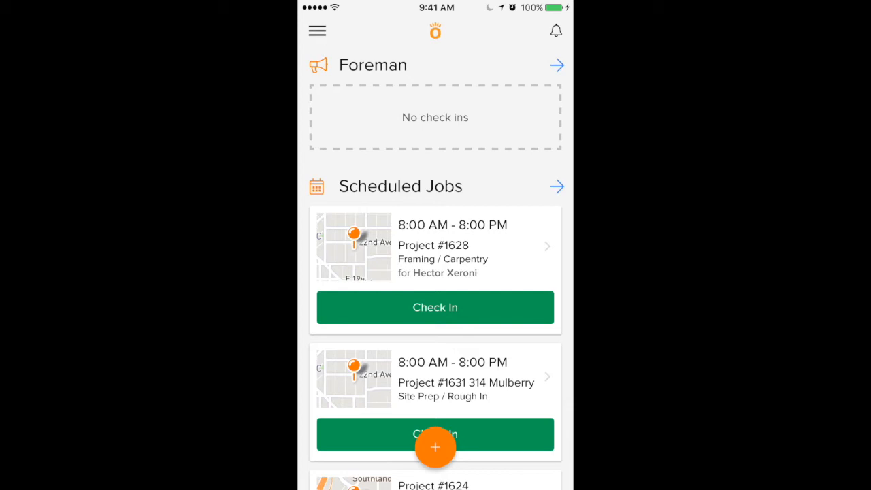
From the Purchases list, view the details of purchase #1748, $250.00 from Home Depot.
left_click(316, 30)
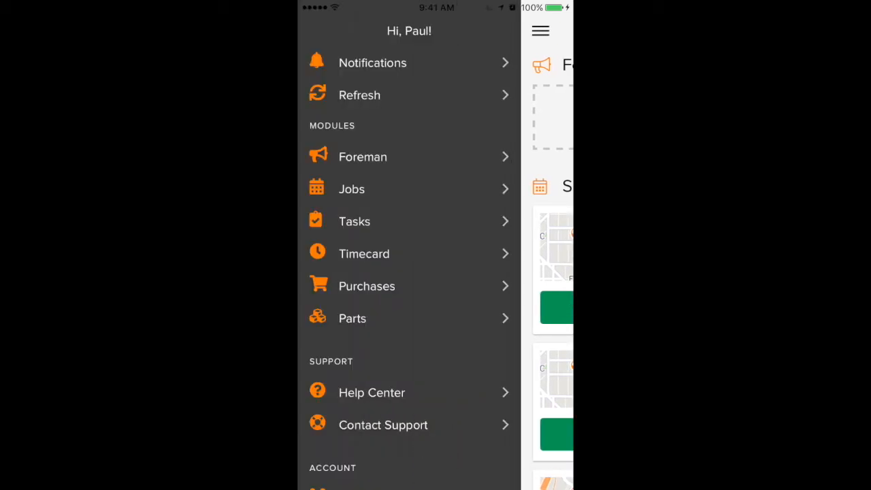
left_click(366, 286)
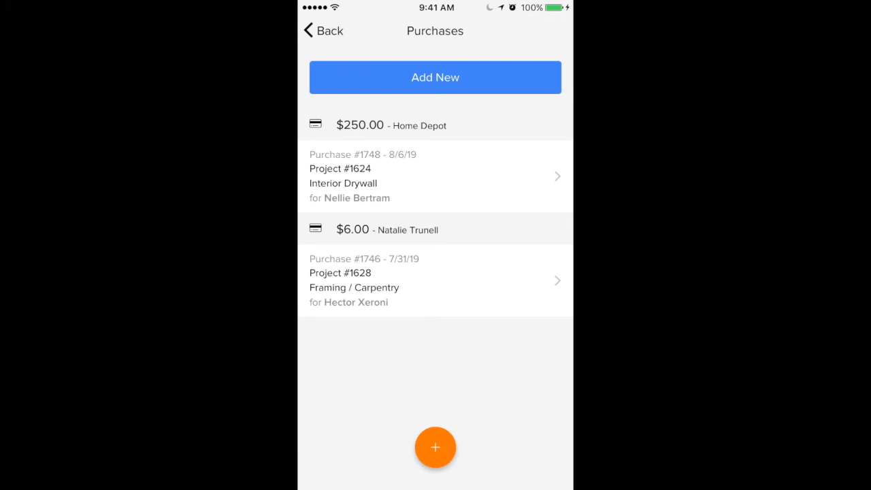
left_click(436, 176)
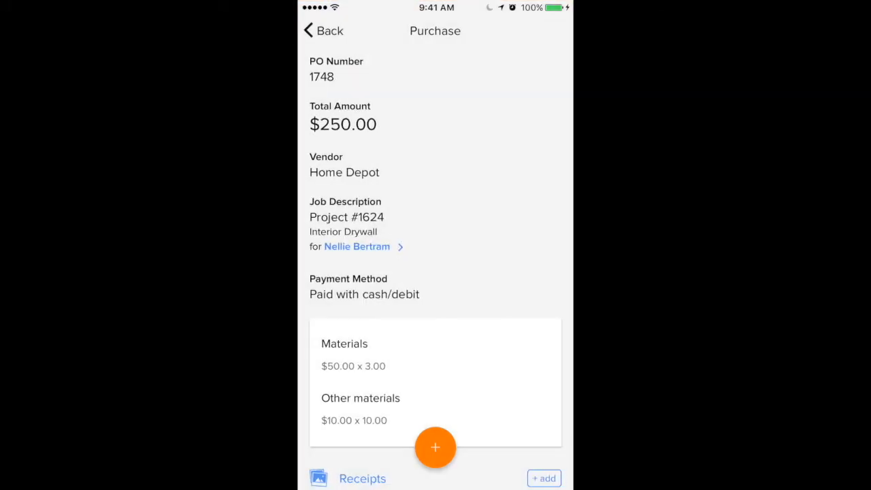
scroll("down", 3)
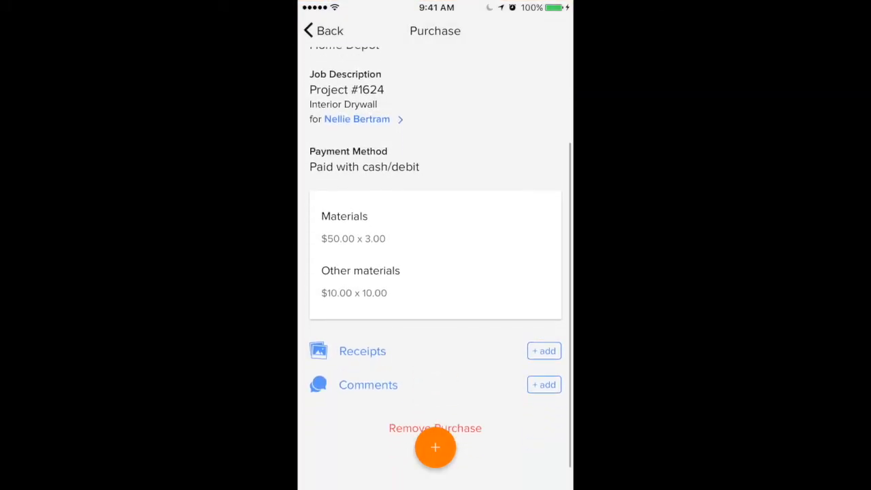